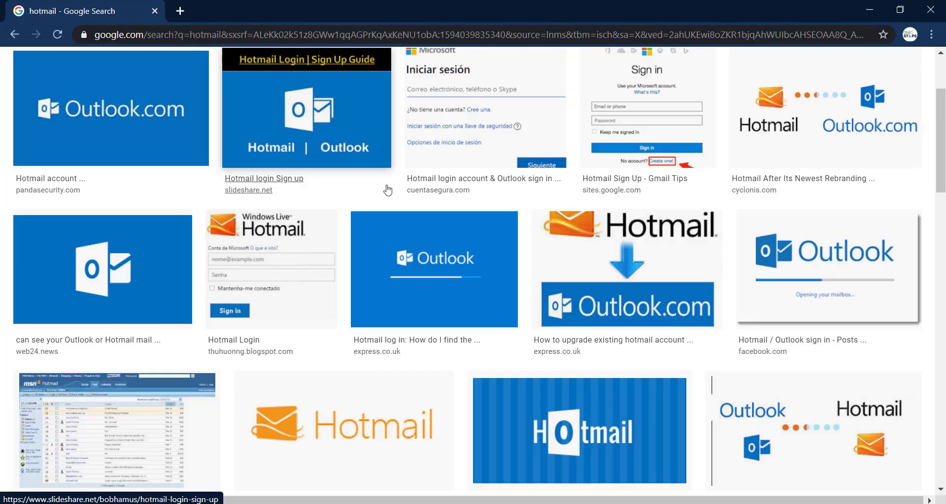
{"action": "mouse_move", "coordinate": [179, 10]}
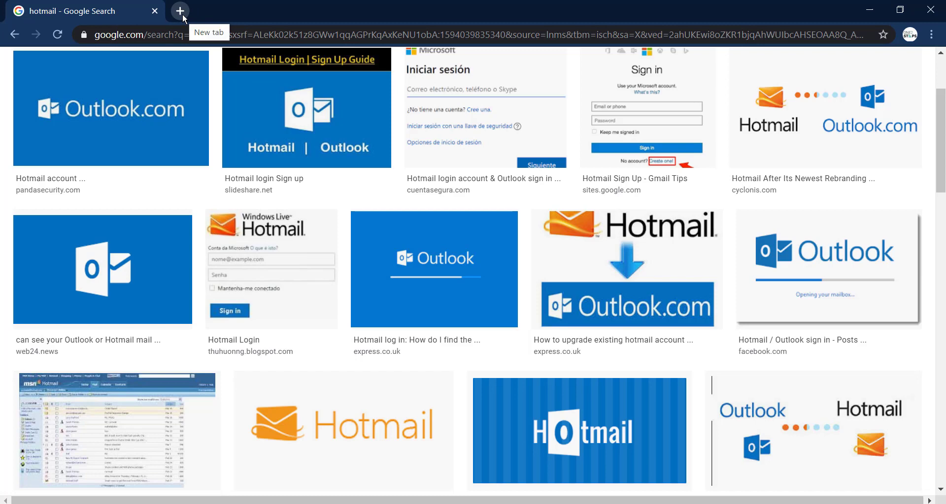
Step: Go to hotmail.com in a new tab to reach the Microsoft sign-in page
{"action": "left_click", "coordinate": [180, 11]}
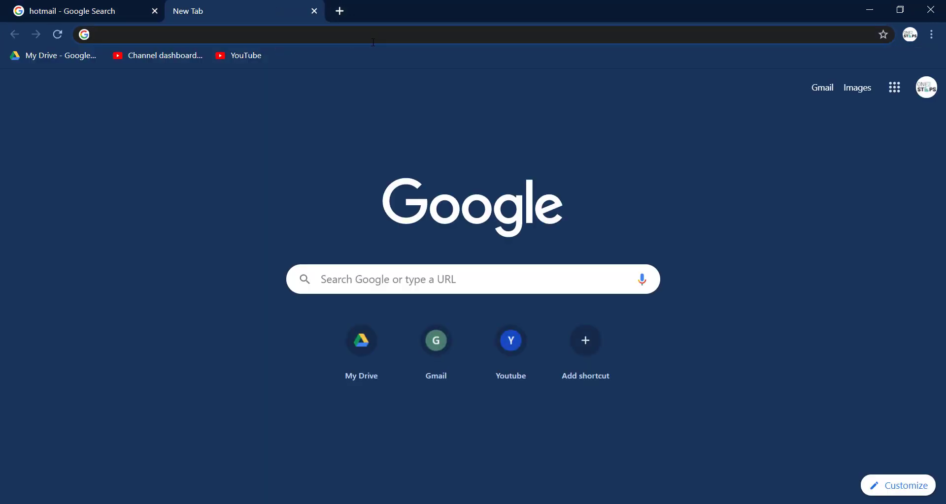
{"action": "type", "text": "hotmail.com"}
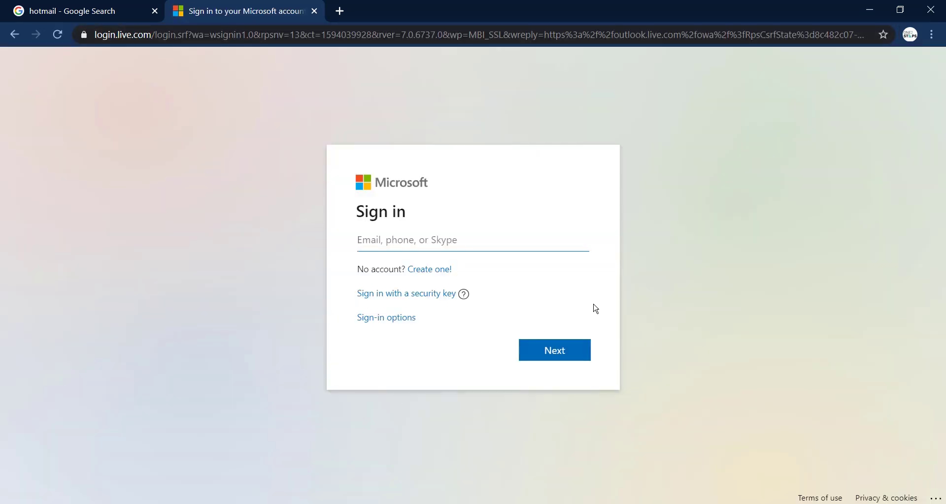
{"action": "mouse_move", "coordinate": [686, 337]}
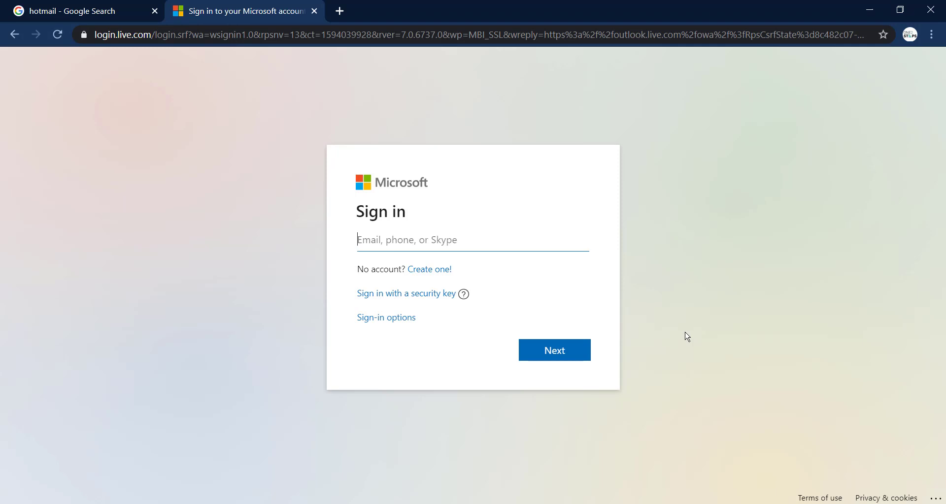
{"action": "mouse_move", "coordinate": [671, 337]}
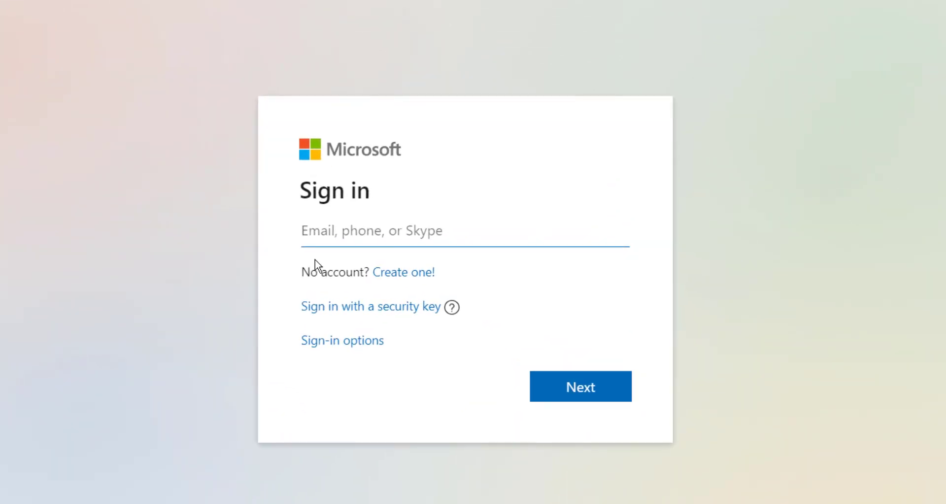
{"action": "mouse_move", "coordinate": [596, 267]}
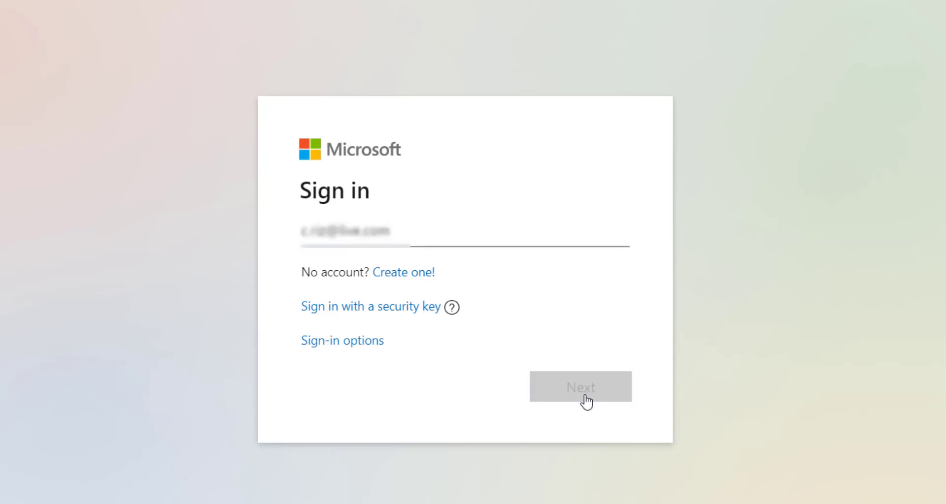
Step: Submit the account email address with Next to reach the password step
{"action": "left_click", "coordinate": [579, 387]}
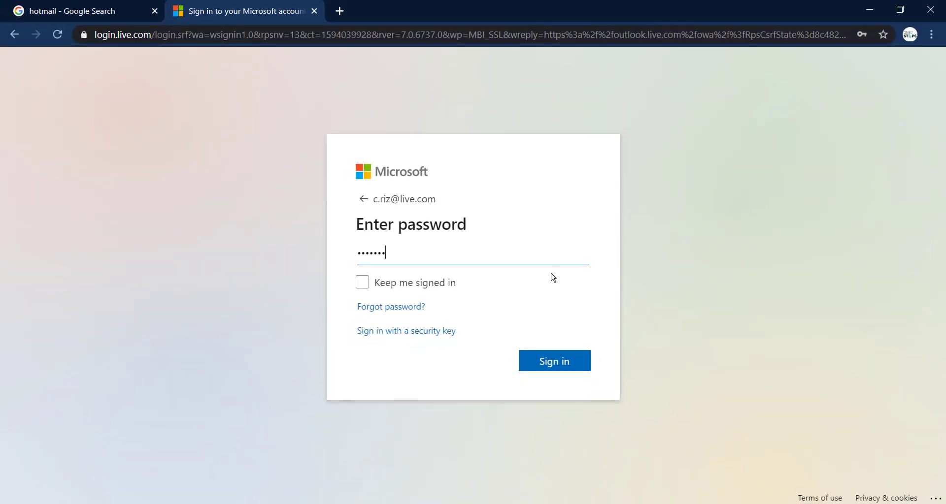
Step: Sign in with the entered password to land in the Outlook.com inbox
{"action": "left_click", "coordinate": [553, 361]}
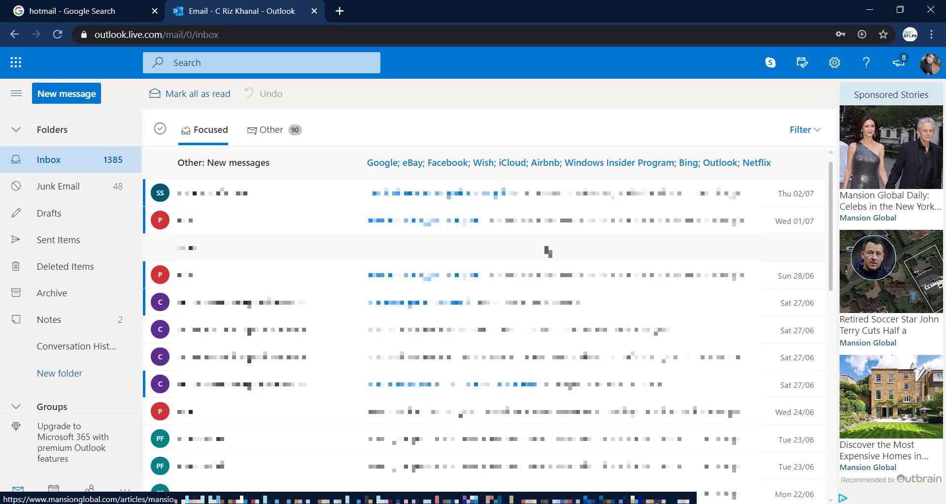
{"action": "mouse_move", "coordinate": [541, 251]}
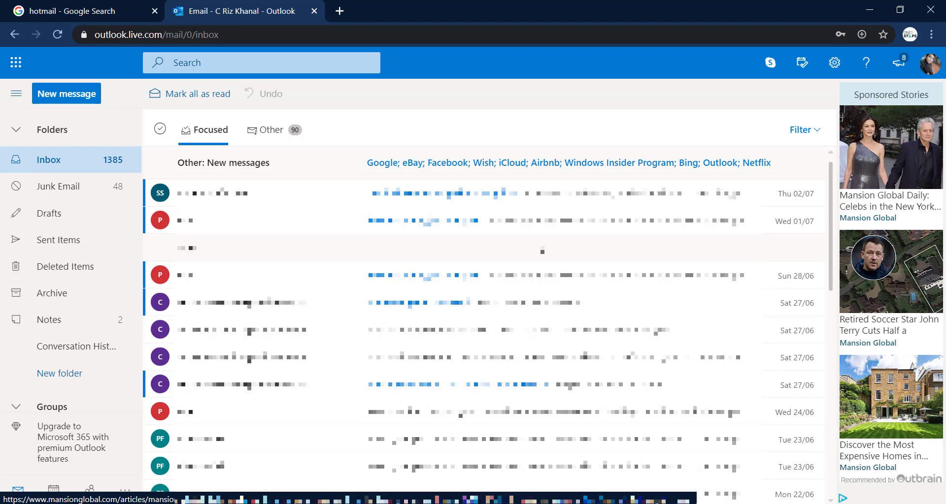